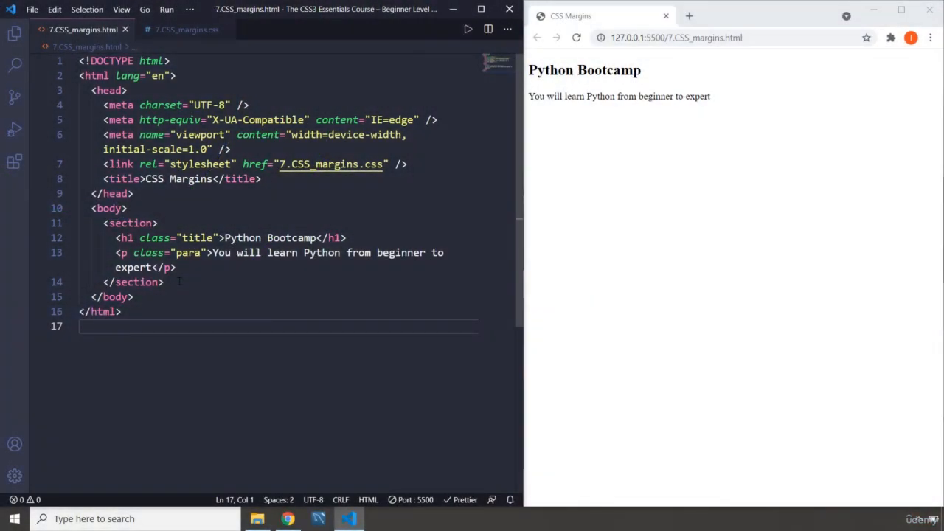
Inspect the page so DevTools shows the html element's box model diagram
{"action": "right_click", "coordinate": [700, 221]}
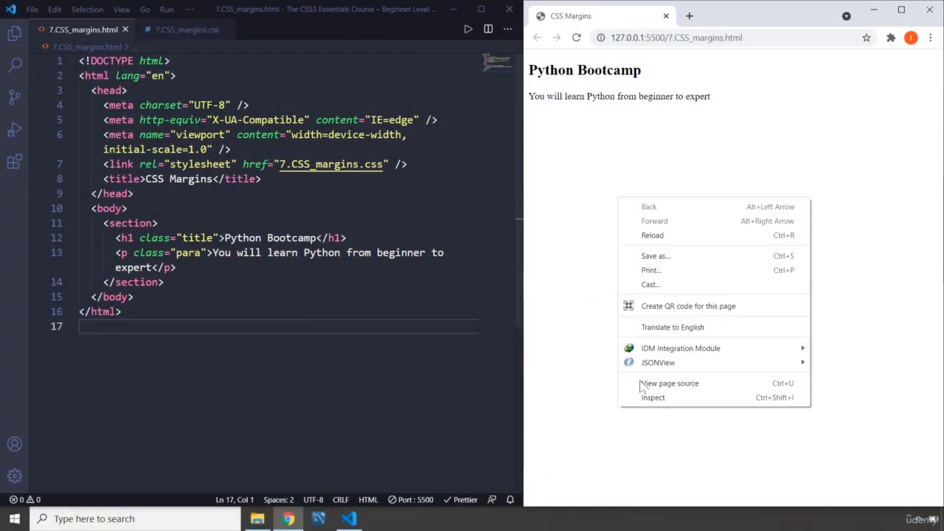
{"action": "left_click", "coordinate": [652, 398]}
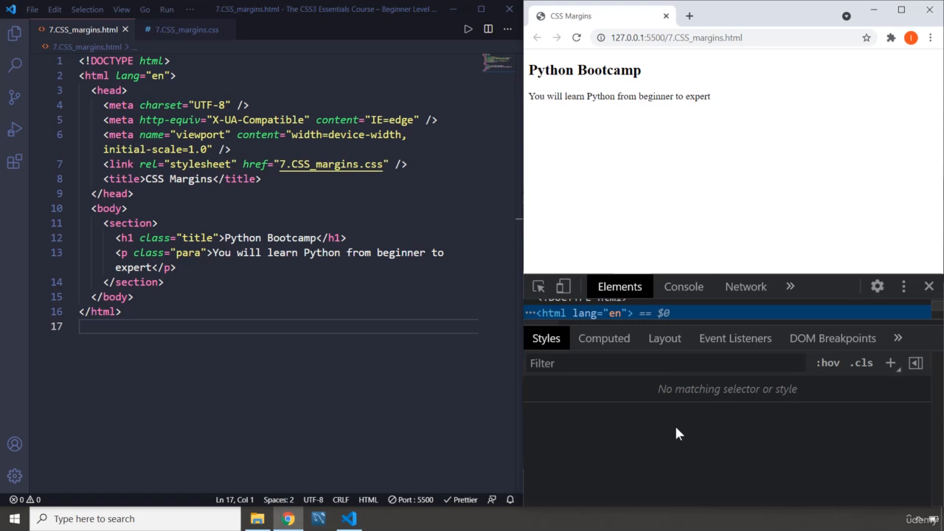
{"action": "left_click", "coordinate": [538, 288]}
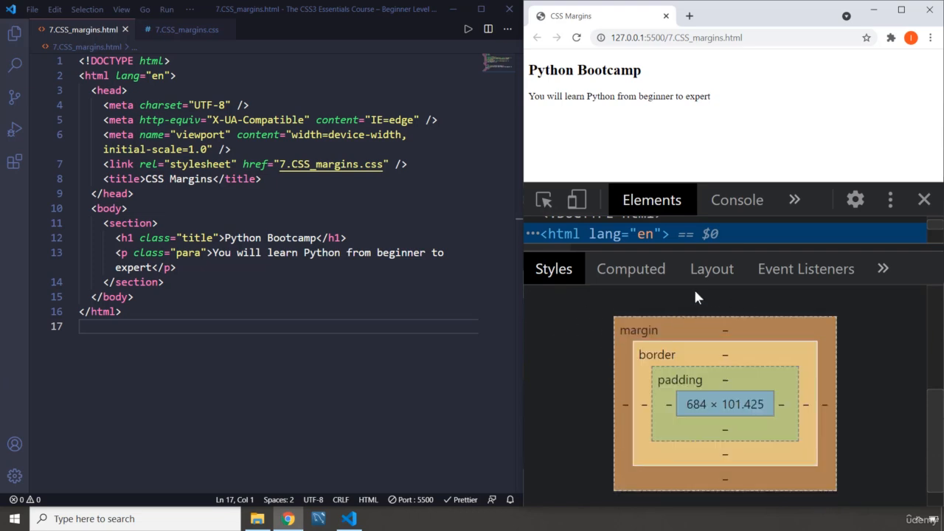
{"action": "mouse_move", "coordinate": [643, 331]}
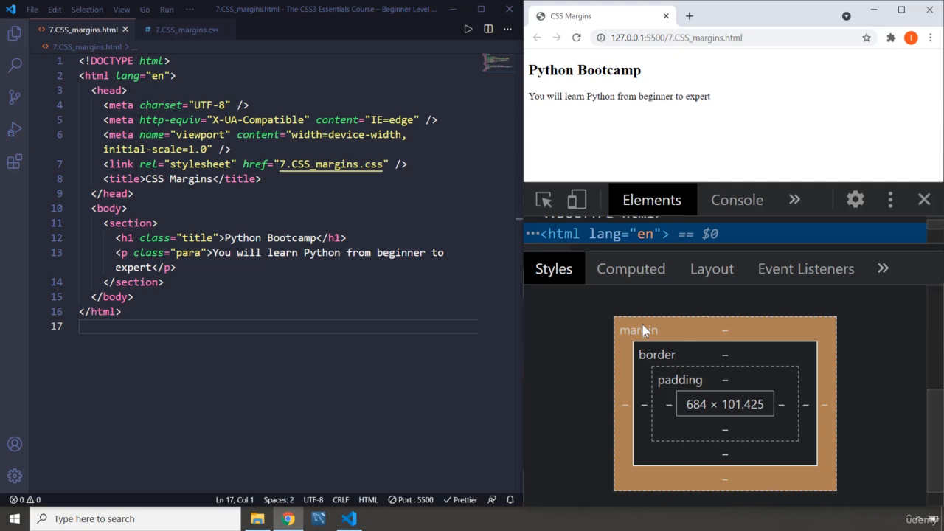
{"action": "mouse_move", "coordinate": [655, 333]}
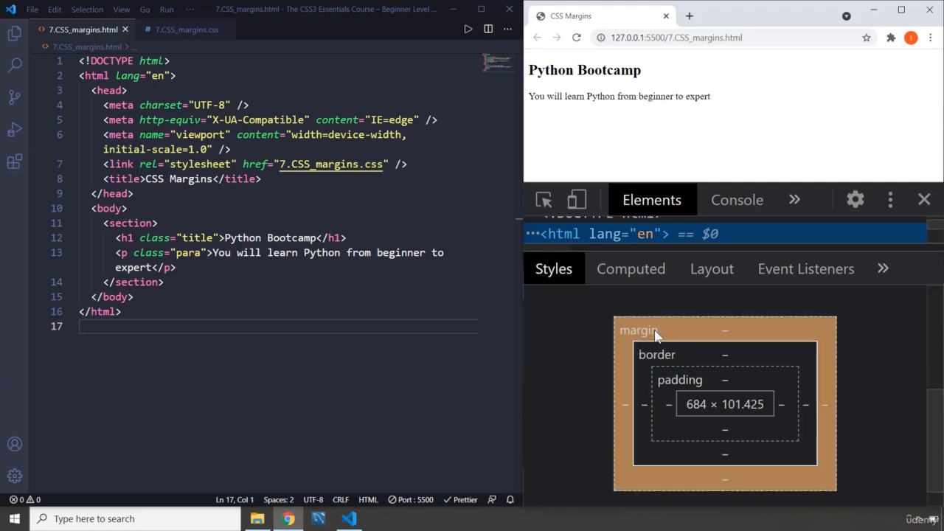
{"action": "mouse_move", "coordinate": [678, 380]}
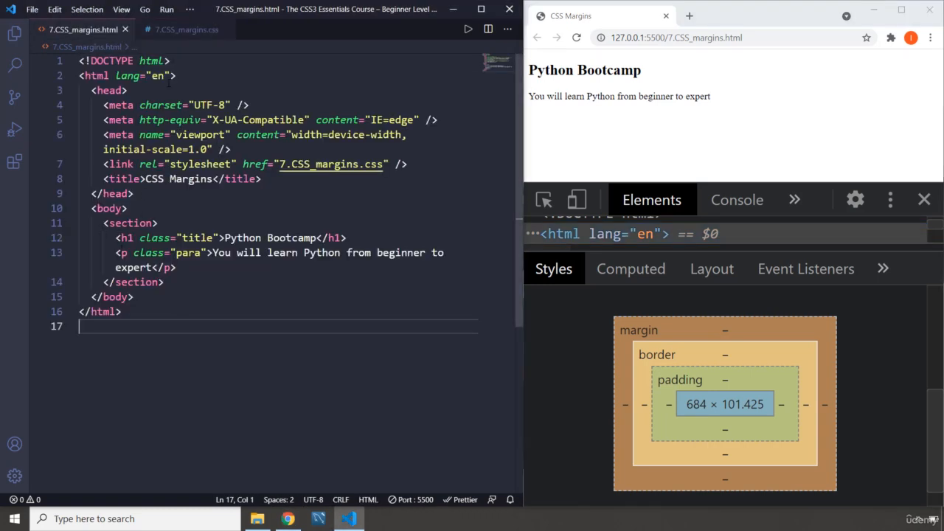
Write section { margin-top: 15px; } in 7.CSS_margins.css and save it
{"action": "left_click", "coordinate": [186, 29]}
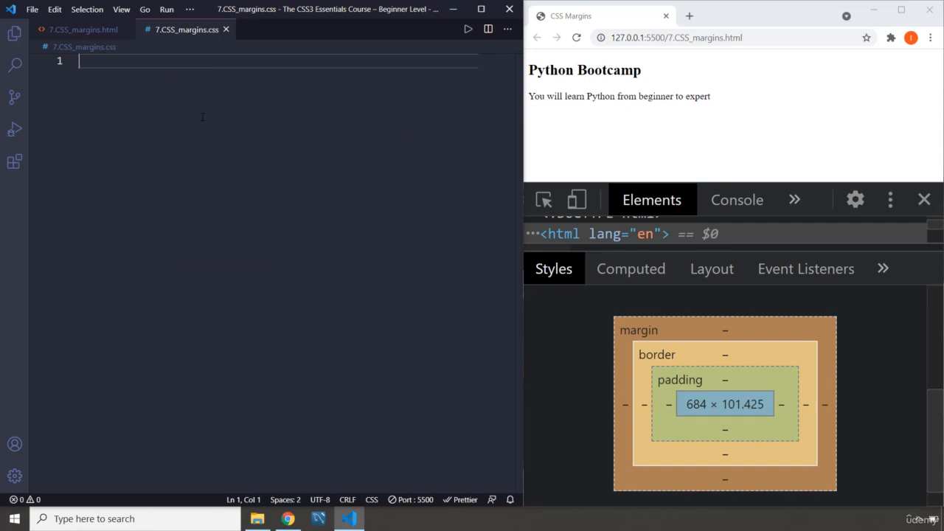
{"action": "type", "text": "section"}
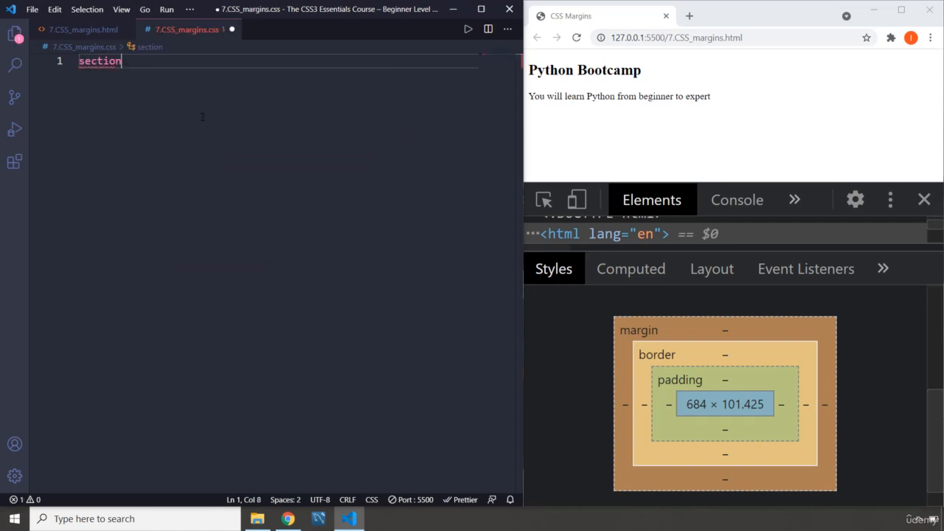
{"action": "type", "text": "{"}
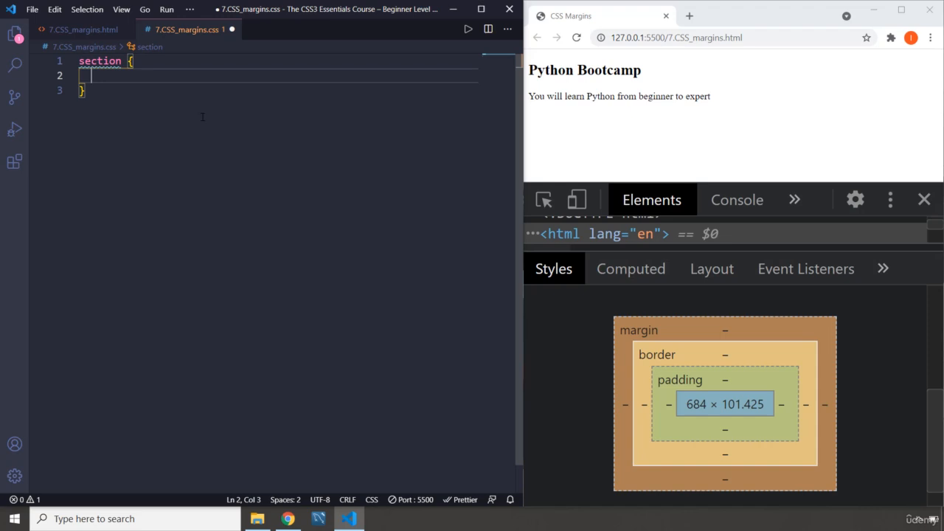
{"action": "type", "text": "margt"}
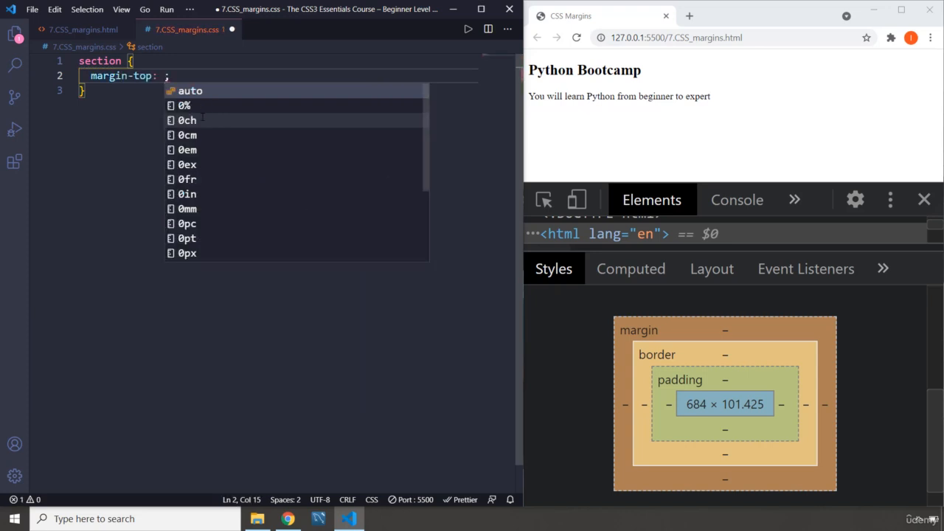
{"action": "type", "text": "15px"}
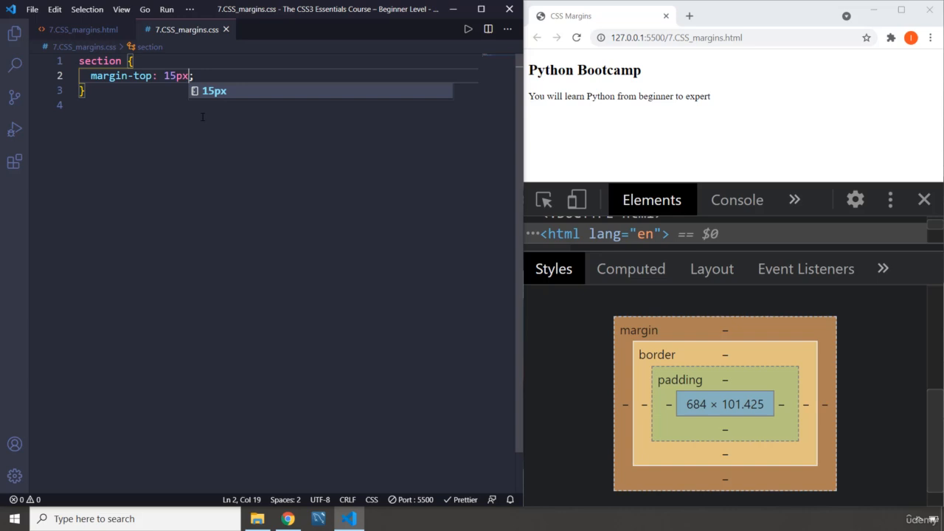
{"action": "mouse_move", "coordinate": [243, 126]}
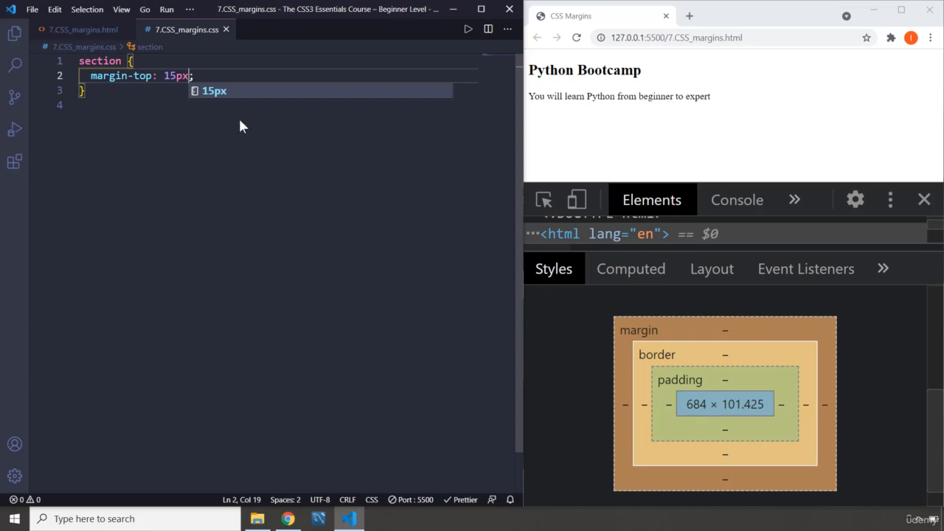
{"action": "mouse_move", "coordinate": [602, 321]}
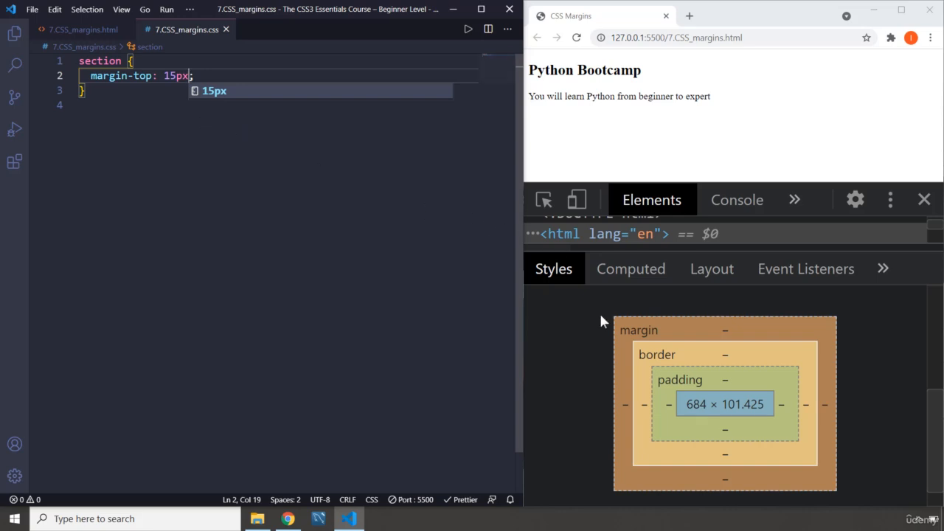
{"action": "mouse_move", "coordinate": [569, 50]}
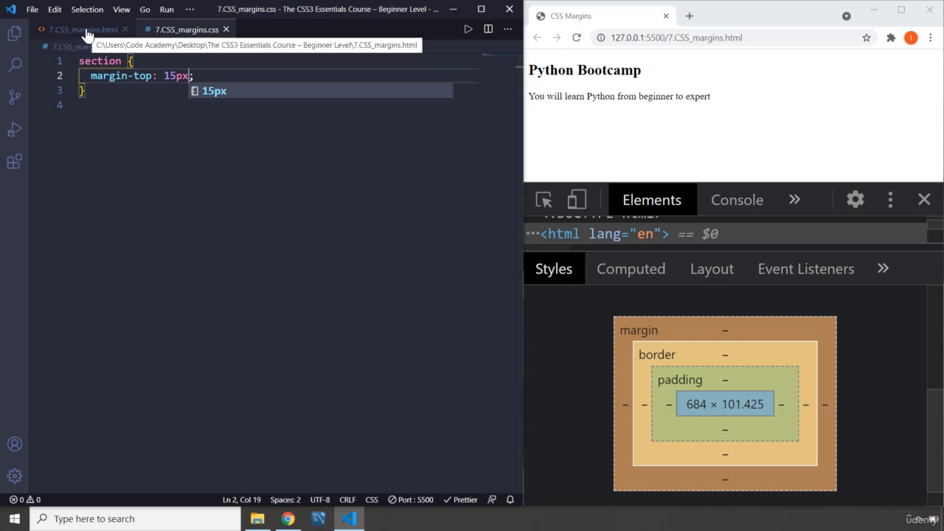
{"action": "left_click", "coordinate": [82, 30]}
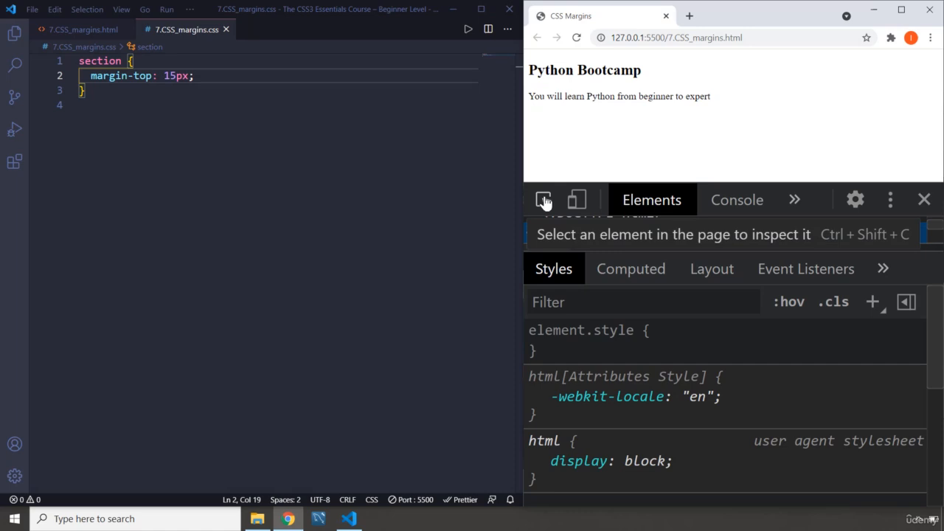
Pick the section element, whose box model shows only a 15px top margin
{"action": "left_click", "coordinate": [543, 201]}
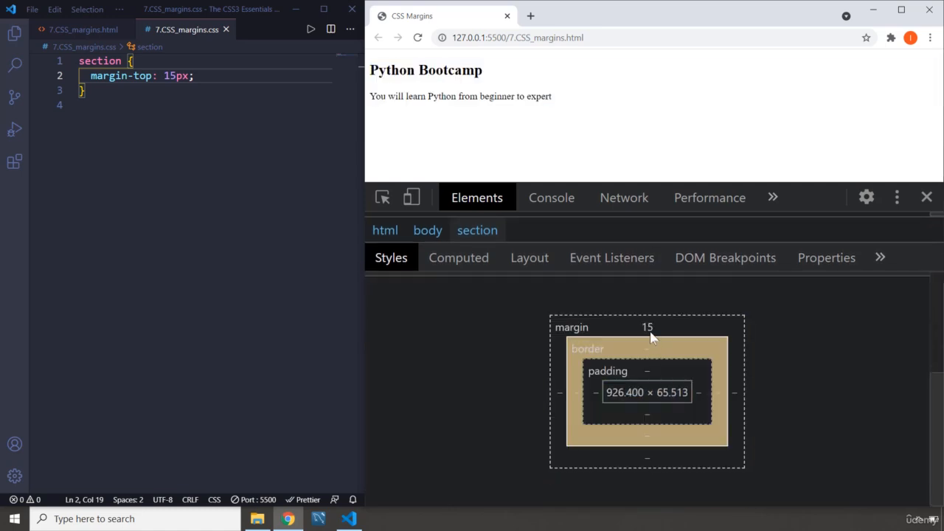
{"action": "mouse_move", "coordinate": [671, 332]}
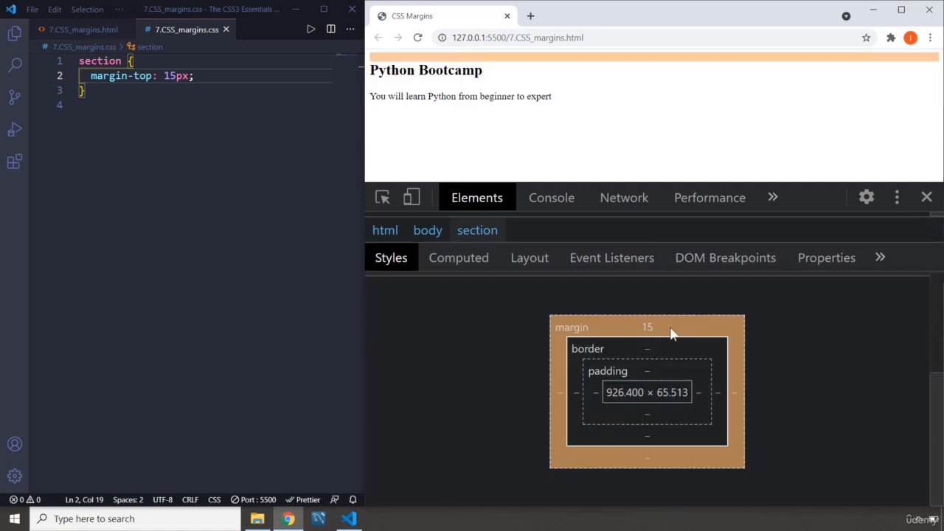
{"action": "mouse_move", "coordinate": [631, 332]}
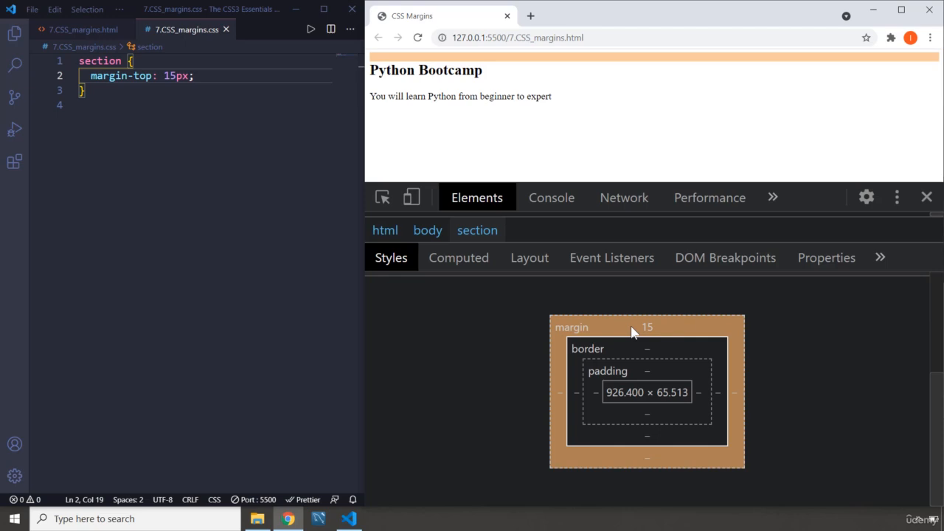
{"action": "mouse_move", "coordinate": [616, 318]}
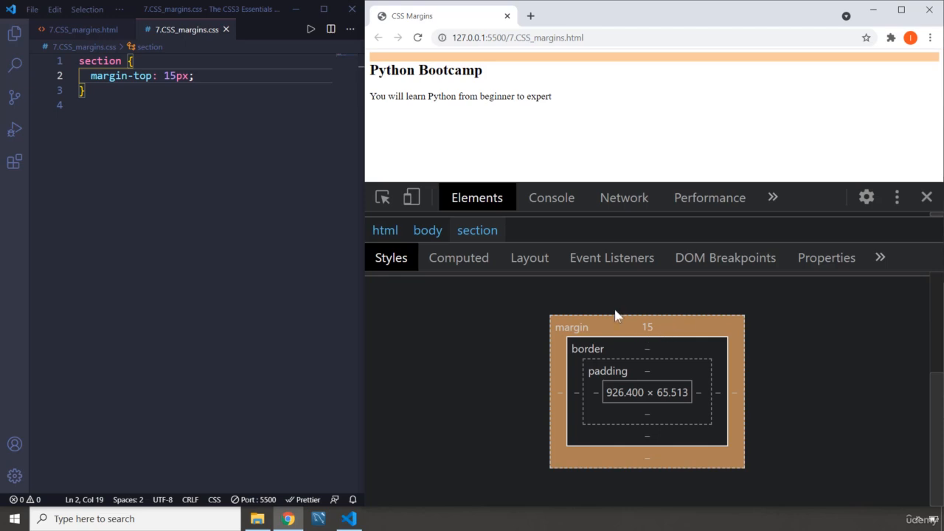
Add margin-right 20px, margin-bottom 25px and margin-left 30px to the section rule
{"action": "type", "text": "margin: ;"}
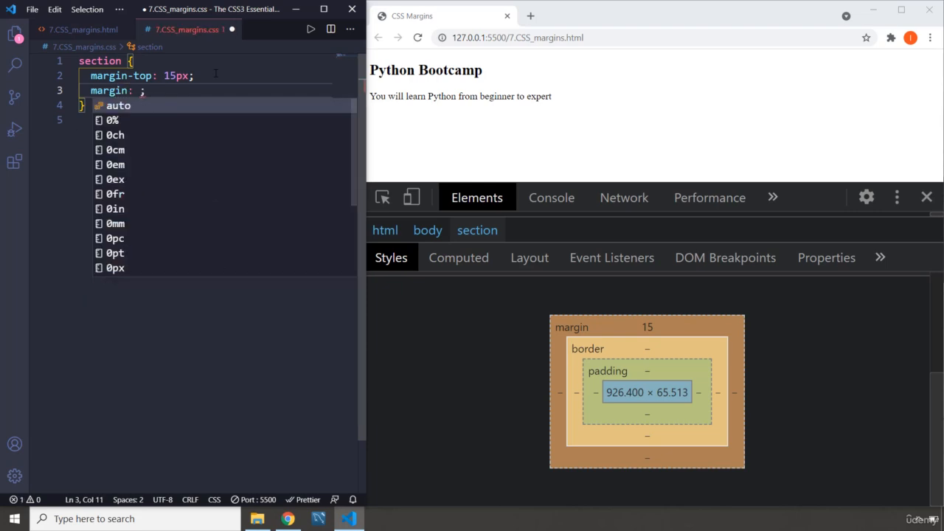
{"action": "type", "text": "right"}
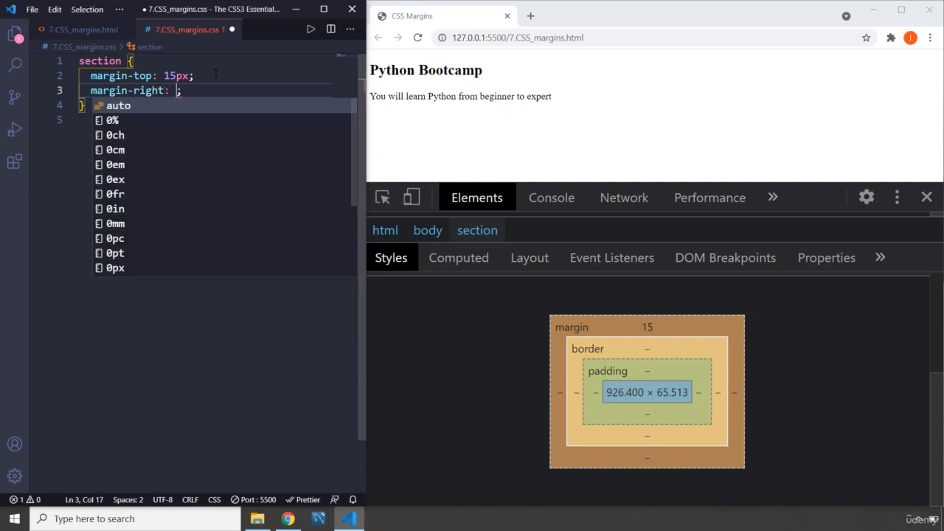
{"action": "type", "text": "20px"}
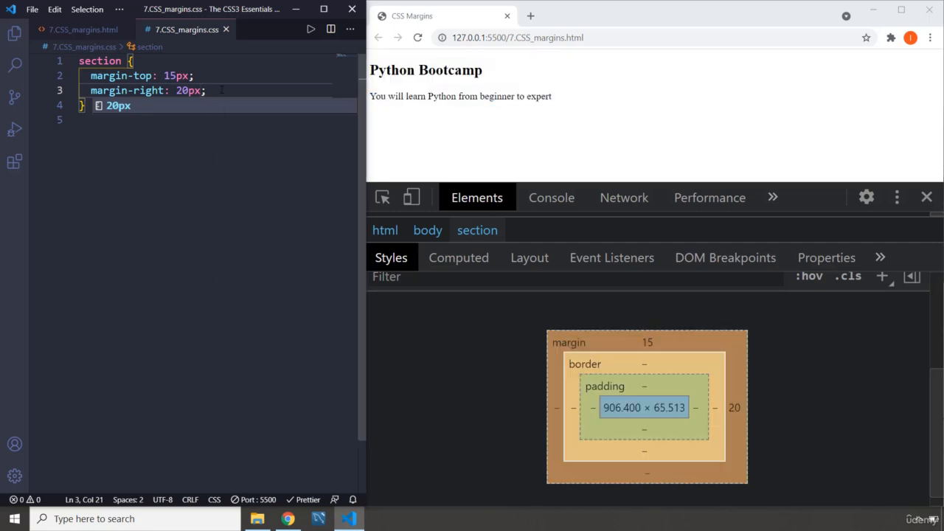
{"action": "type", "text": "margin-bottom: ;"}
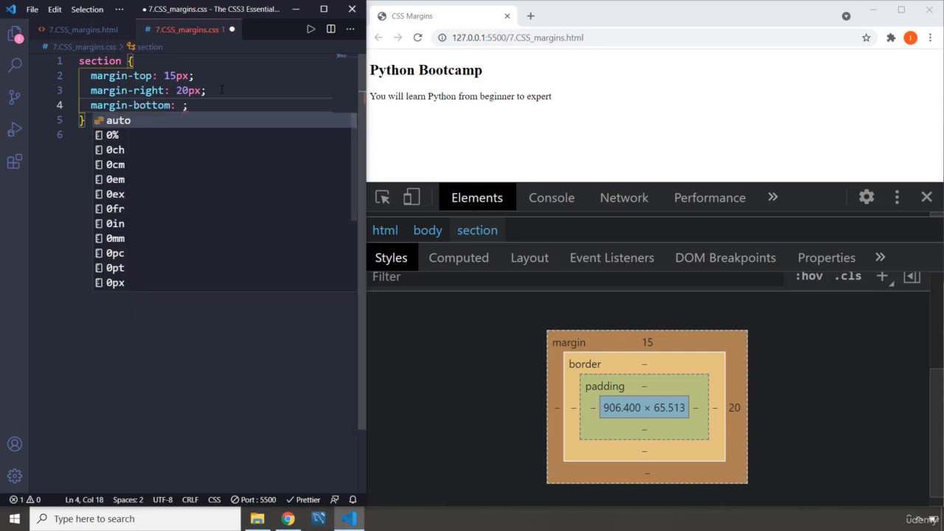
{"action": "type", "text": "25px"}
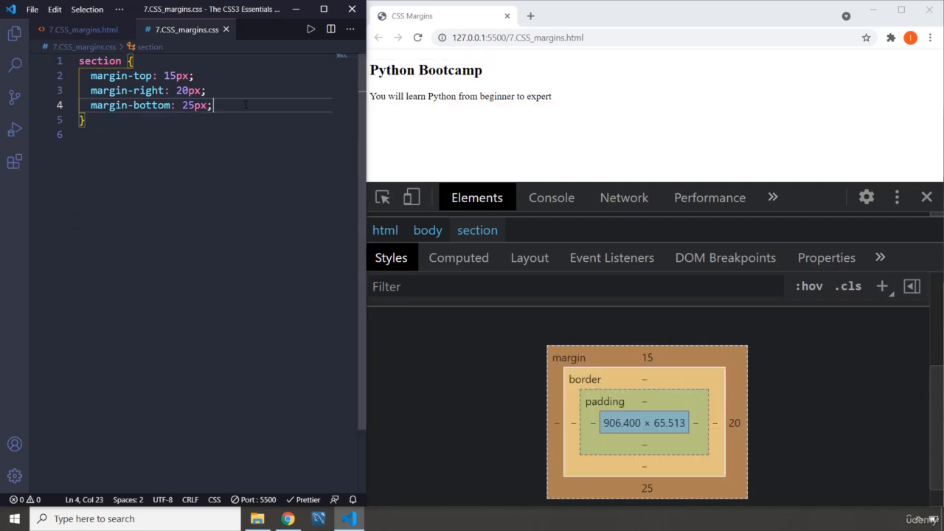
{"action": "type", "text": "marlef"}
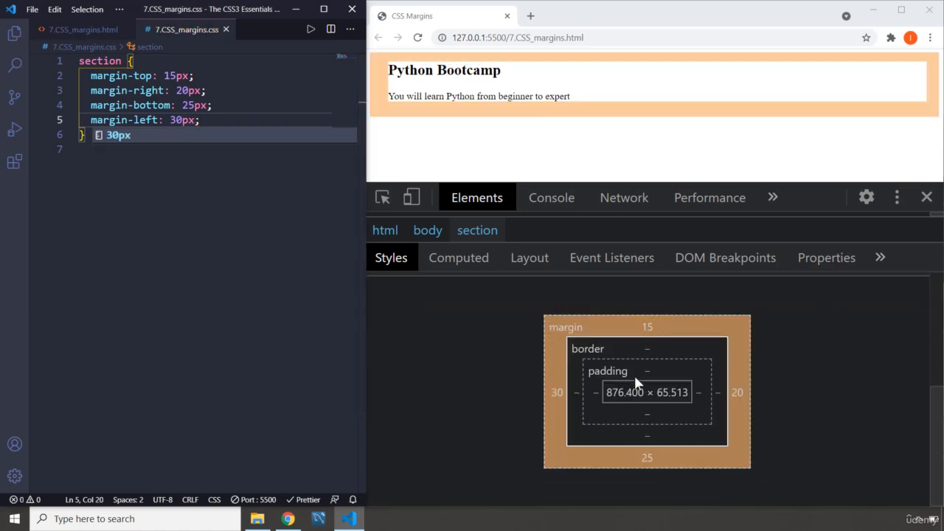
{"action": "mouse_move", "coordinate": [637, 333]}
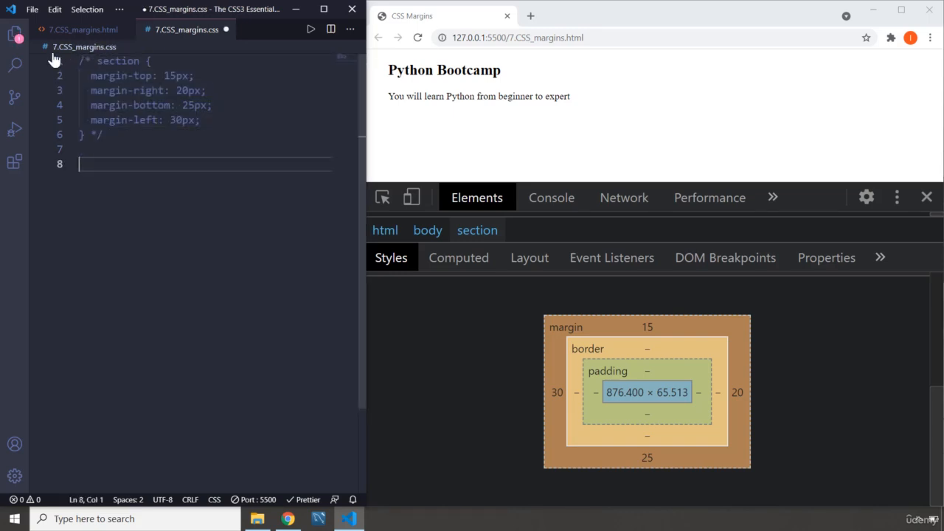
Write a new section rule with shorthand margin: 15px 20px 25px 30px
{"action": "type", "text": "section {"}
{"action": "type", "text": "margin: ;"}
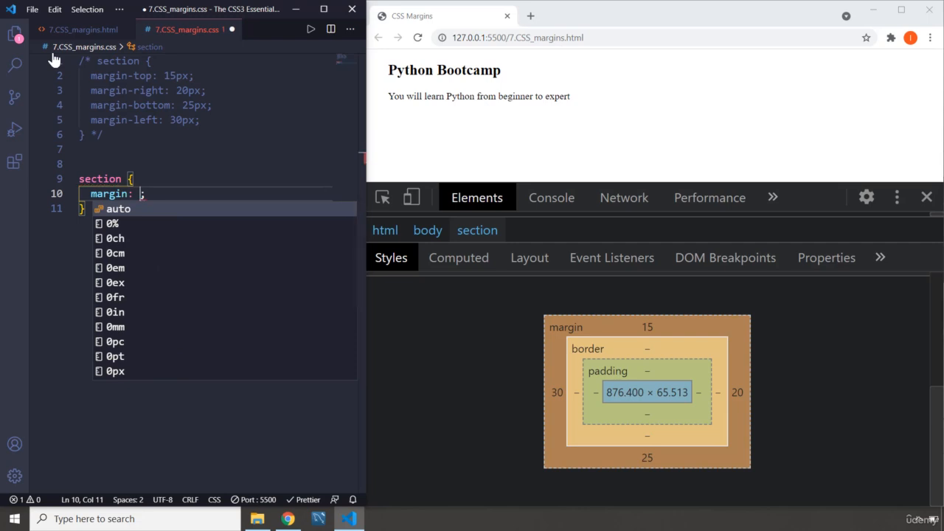
{"action": "mouse_move", "coordinate": [109, 81]}
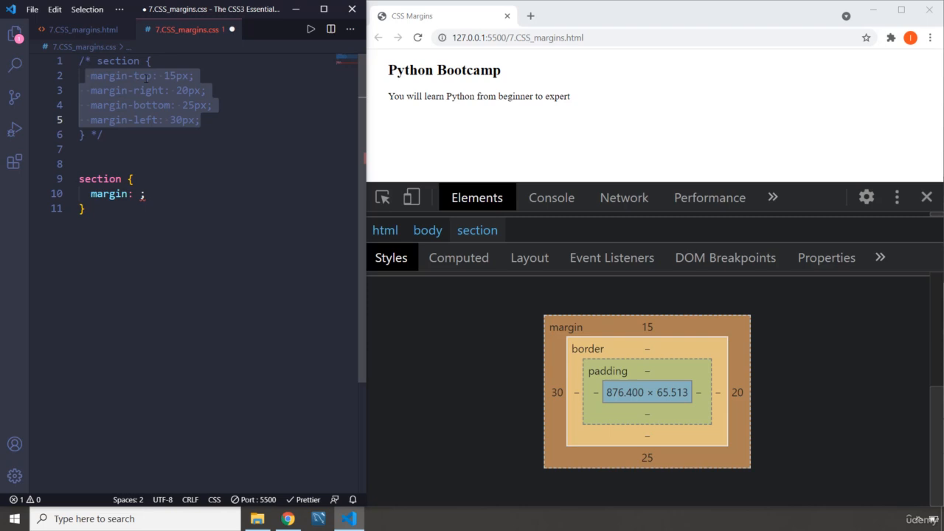
{"action": "left_click", "coordinate": [140, 193]}
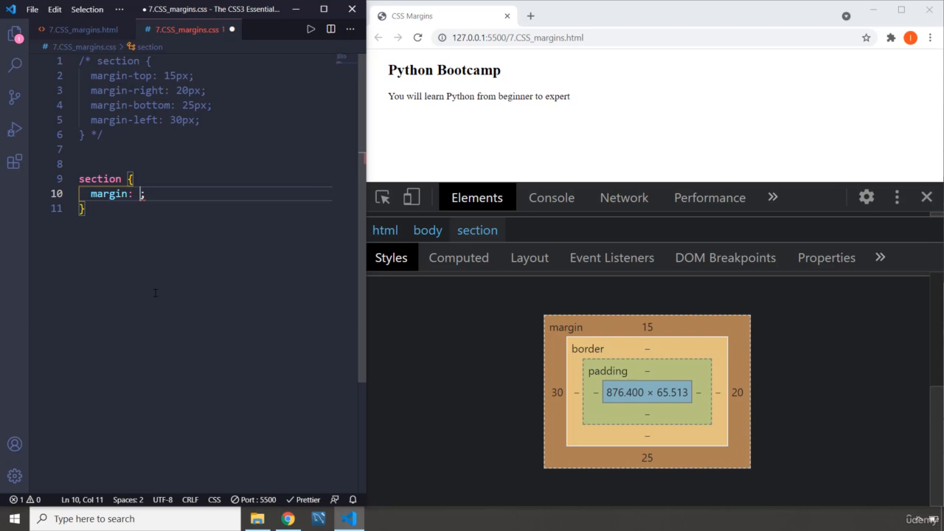
{"action": "type", "text": "15px"}
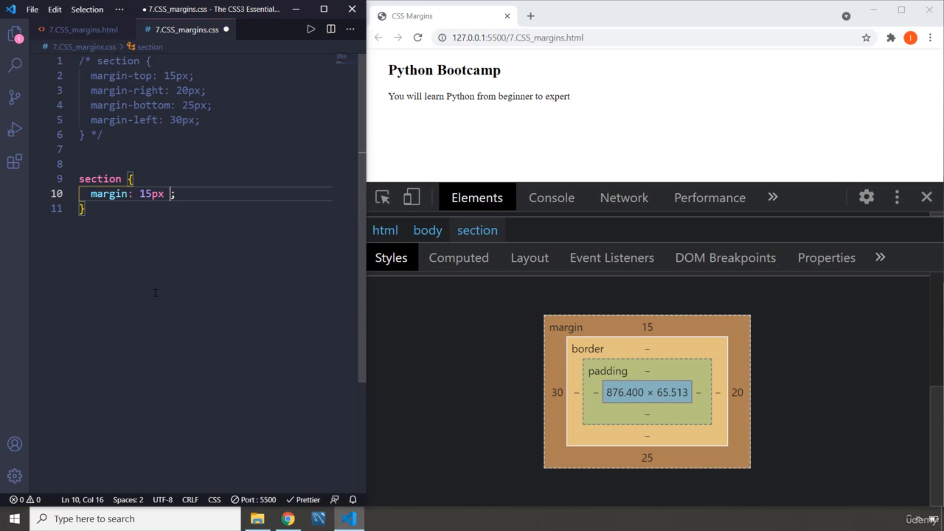
{"action": "type", "text": "2"}
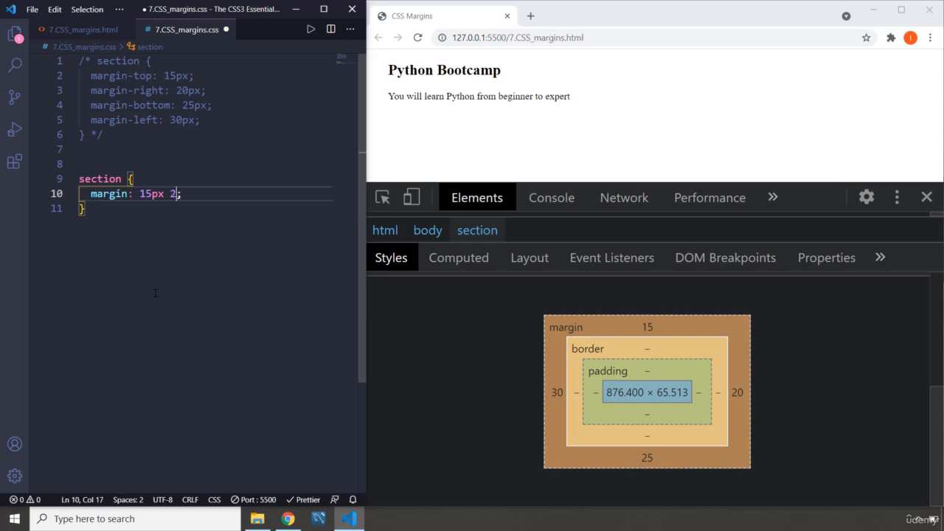
{"action": "type", "text": "0px"}
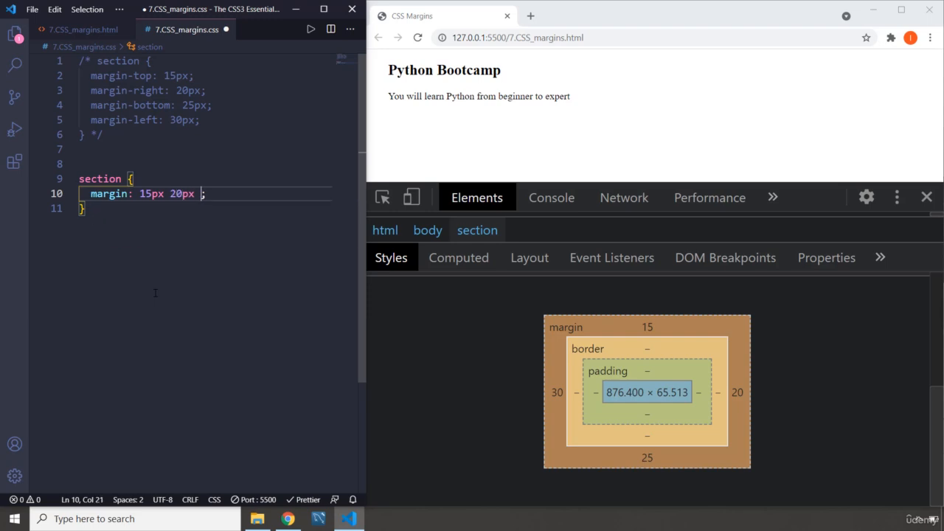
{"action": "type", "text": "25px"}
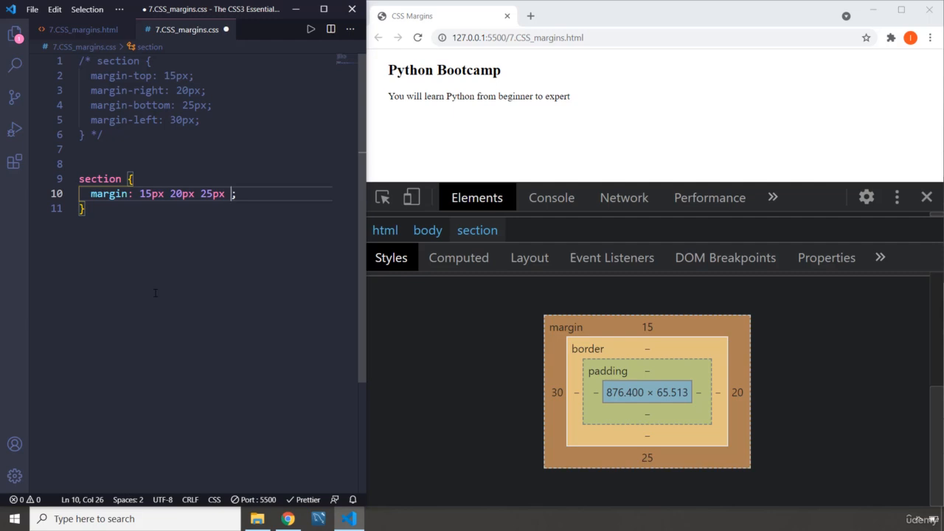
{"action": "type", "text": "30px"}
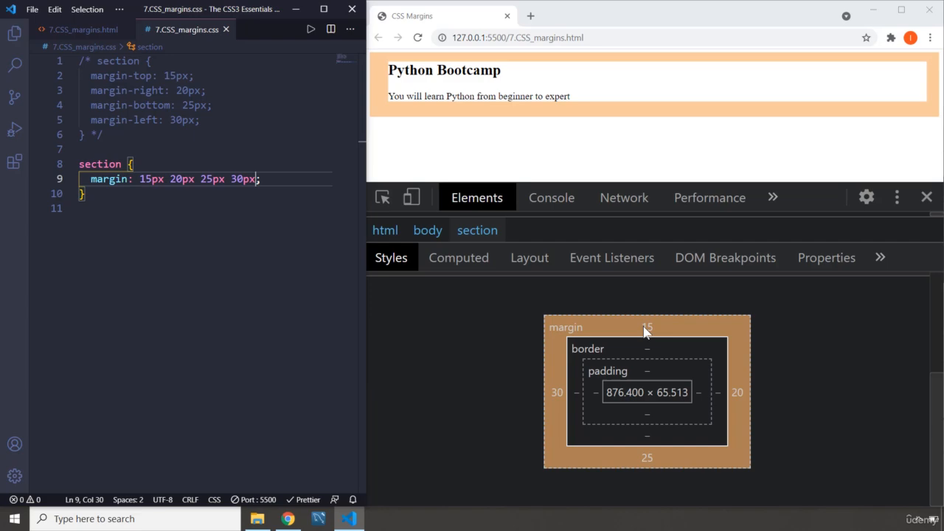
{"action": "mouse_move", "coordinate": [558, 391]}
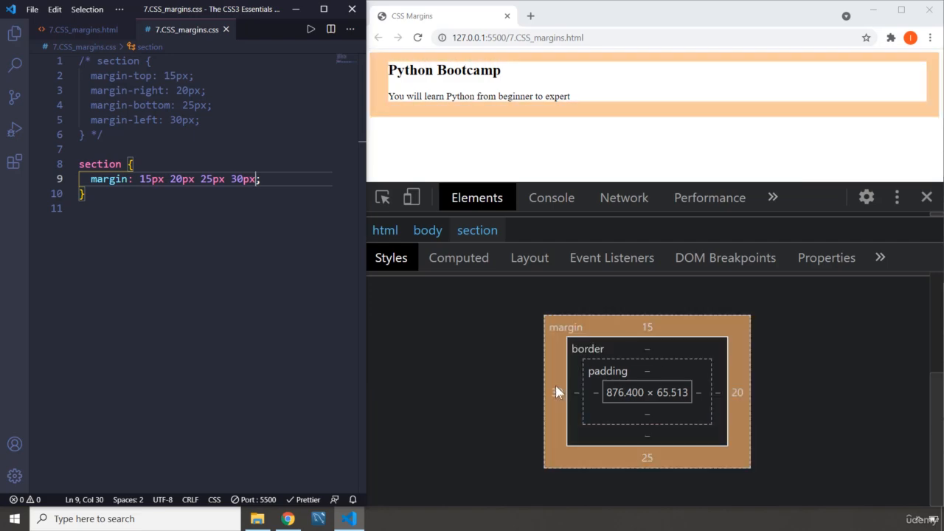